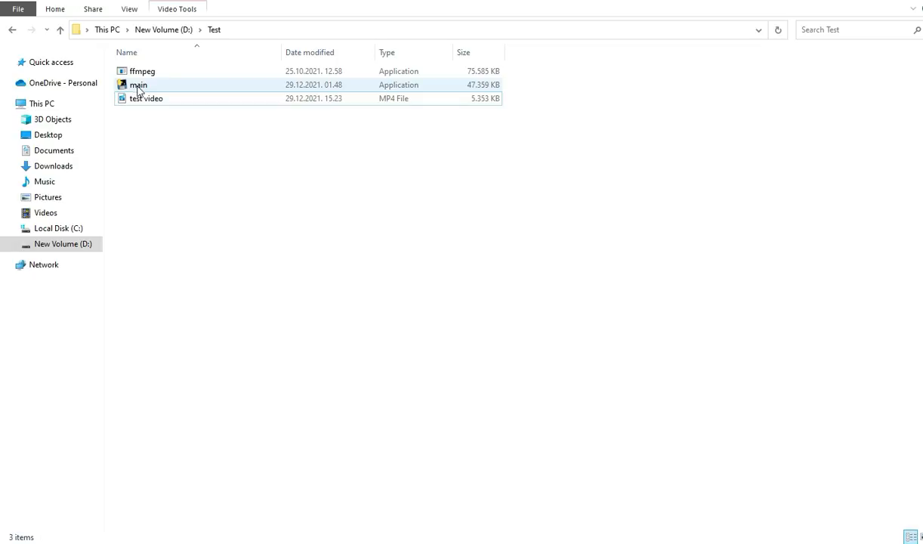
Launch main.exe from D:\Test to open the Remove silence from video tool
double_click(138, 84)
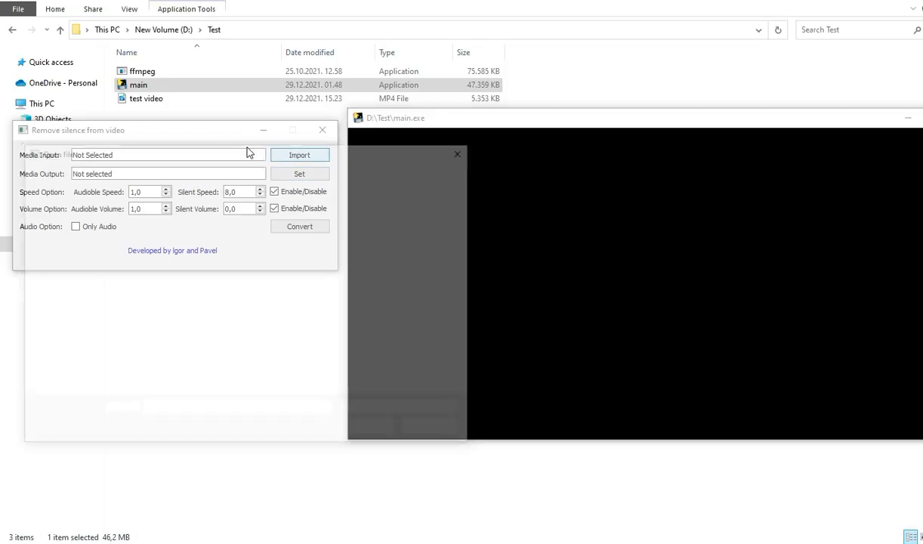
Import 'test video.mp4' from D:\Test as the input media
left_click(299, 155)
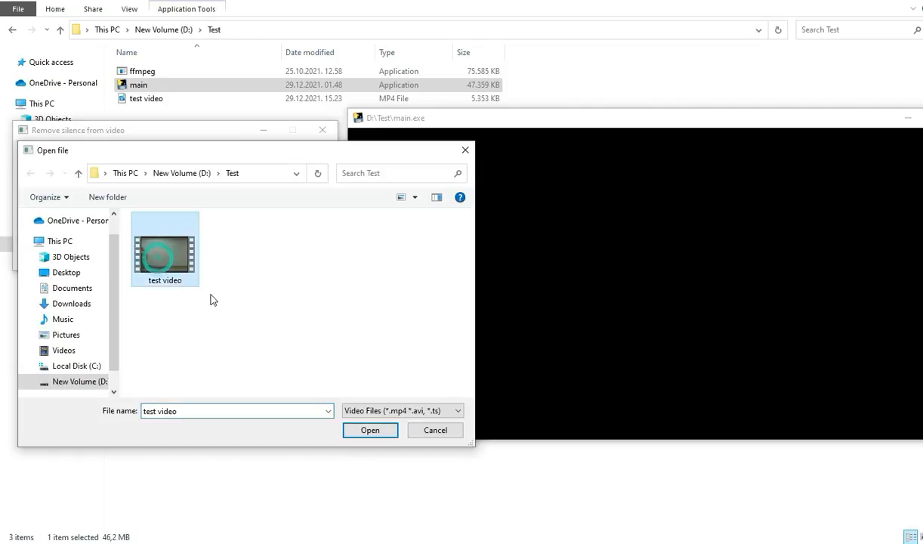
left_click(369, 430)
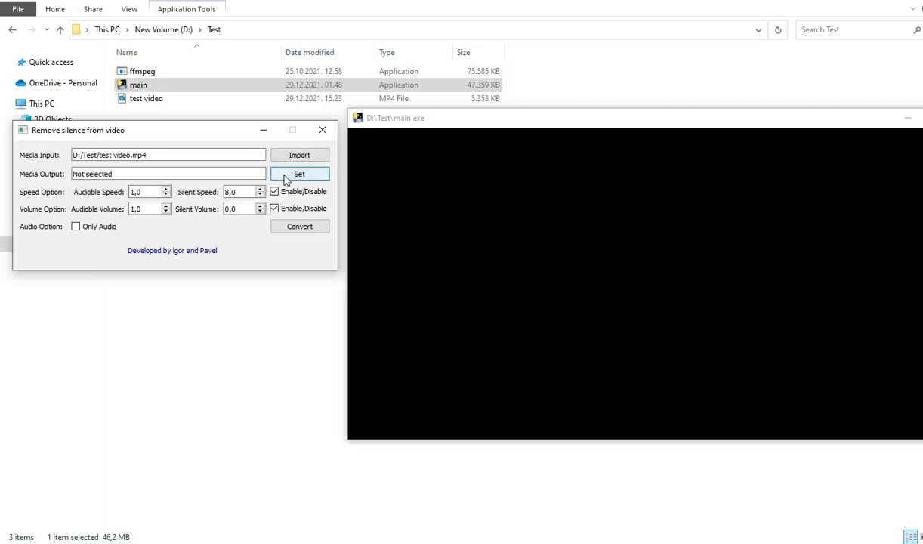
Name the output file 'output' and save it to D:\Test
left_click(300, 173)
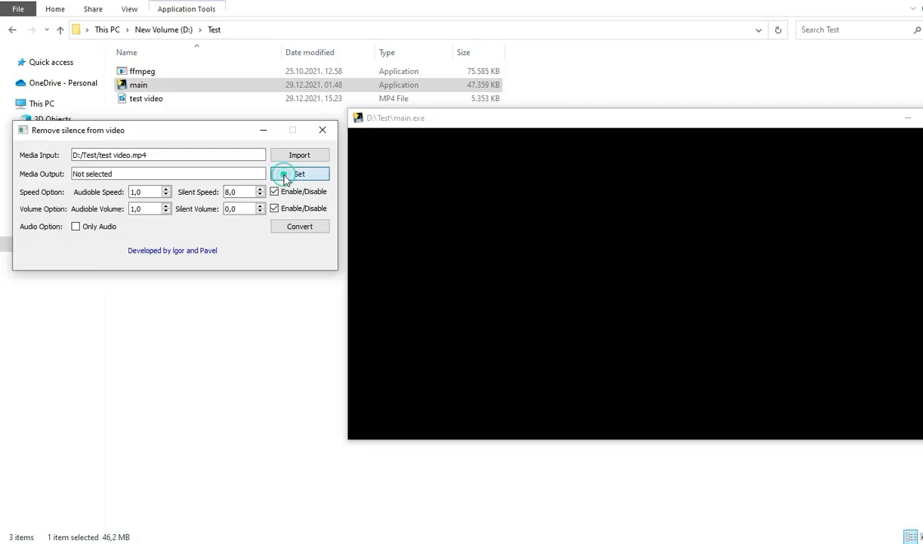
left_click(299, 174)
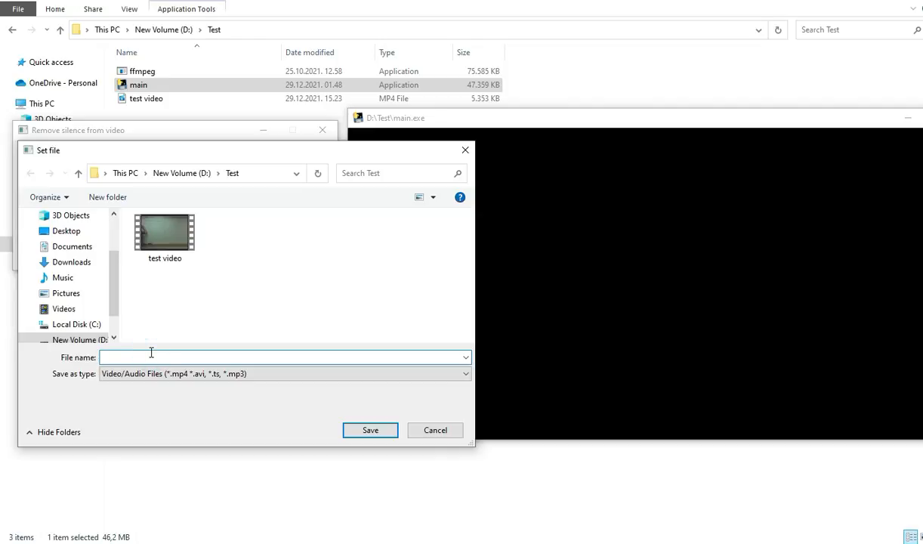
type("o")
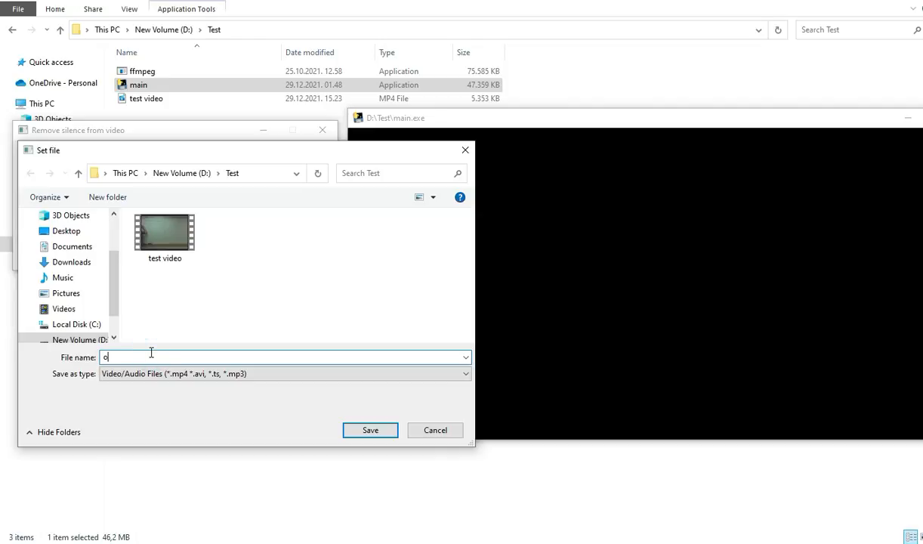
type("utpu")
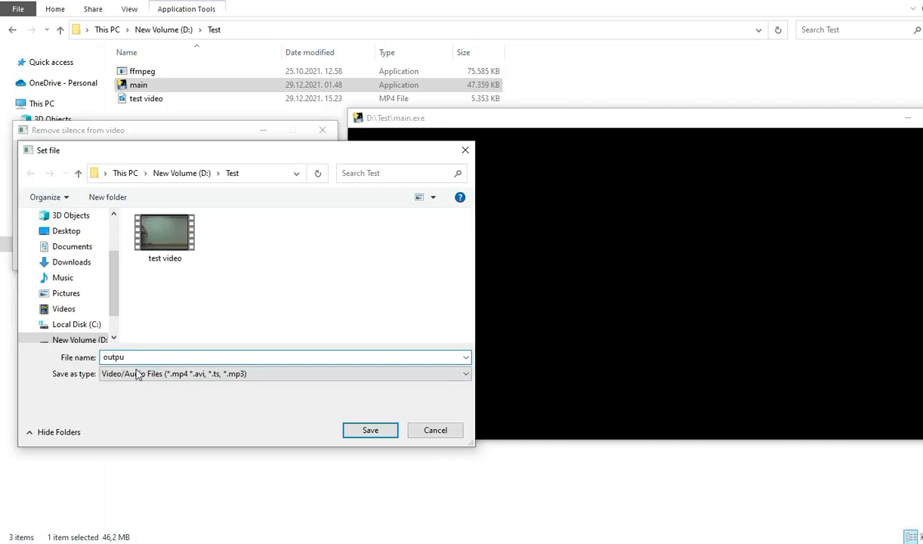
type("t")
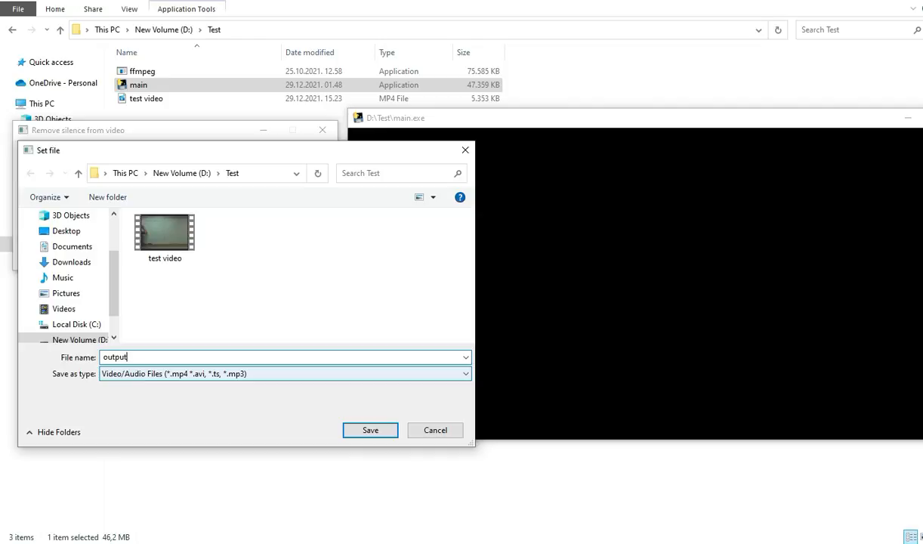
left_click(370, 429)
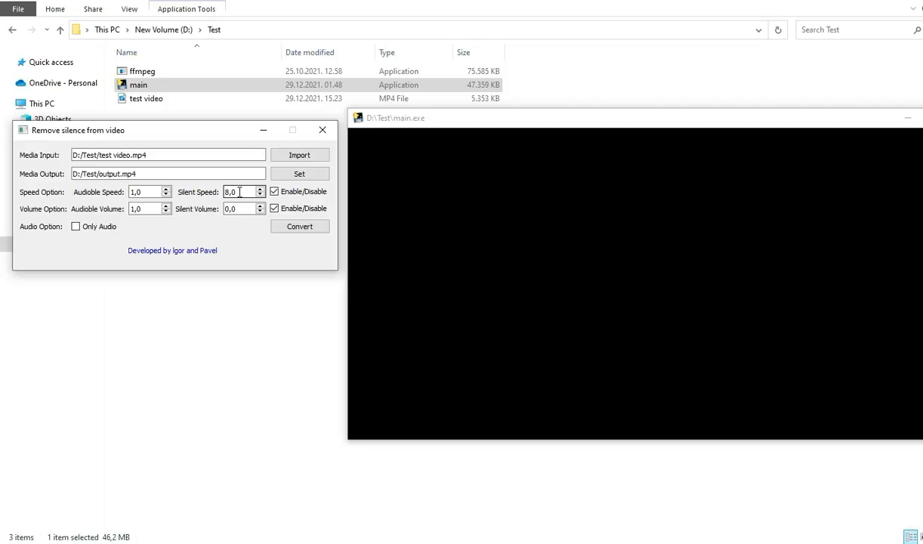
Replace the Silent Speed value 8 with 15, correcting earlier mistyped entries
triple_click(238, 191)
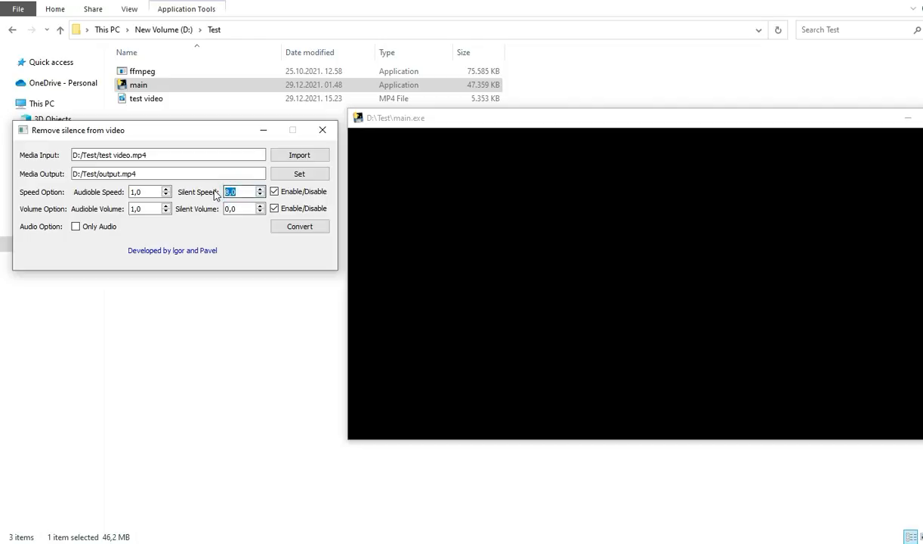
type("22")
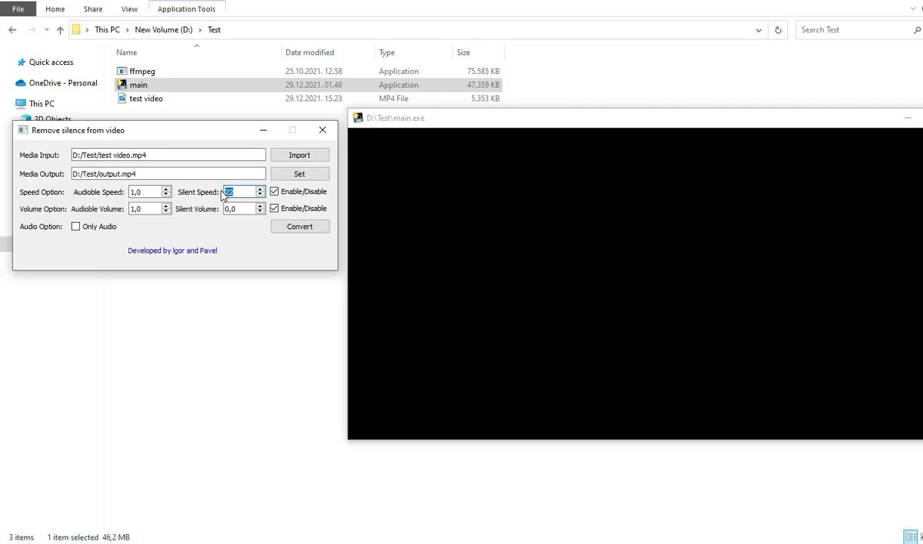
type("12")
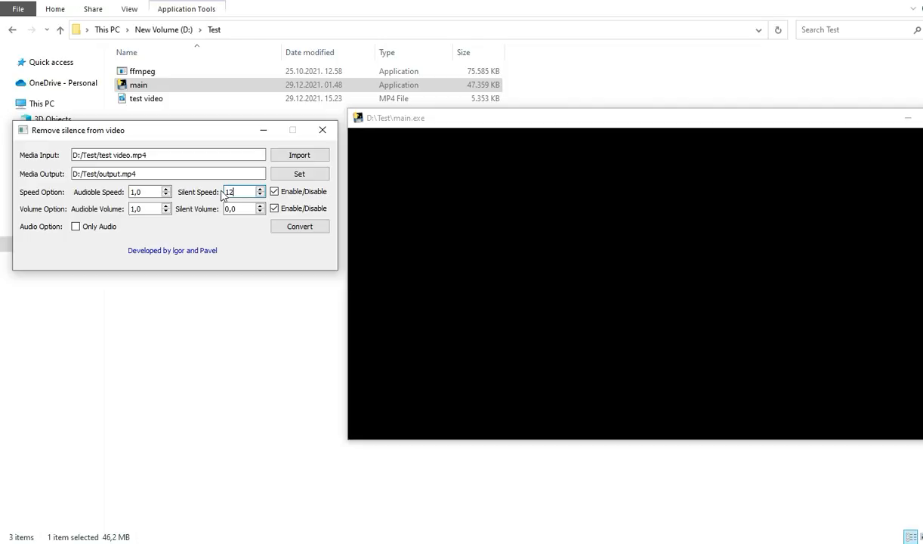
triple_click(237, 191)
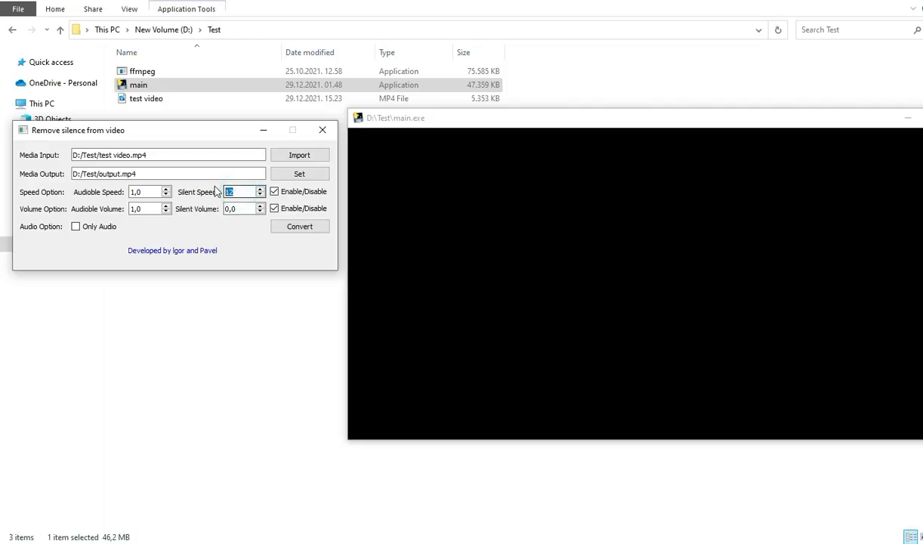
type("15")
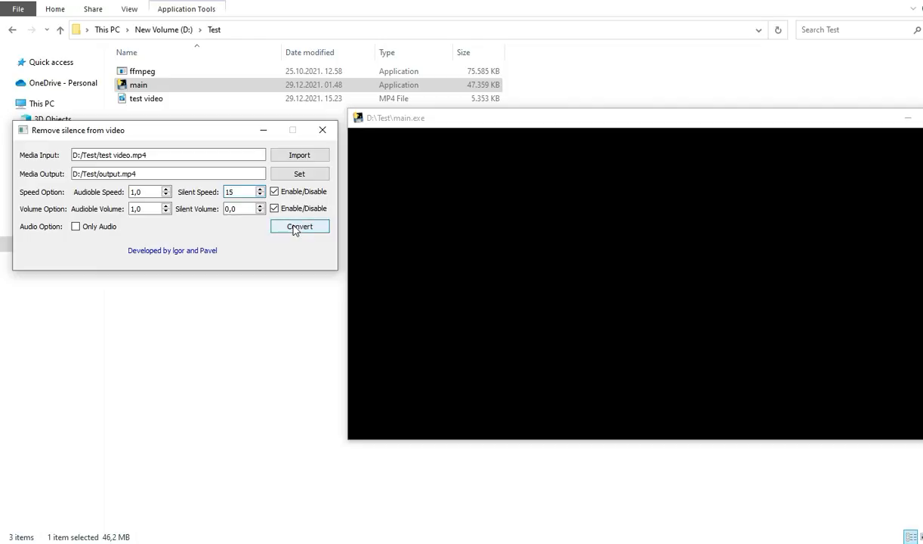
Run the conversion and dismiss the Success message once output.mp4 is written
left_click(299, 227)
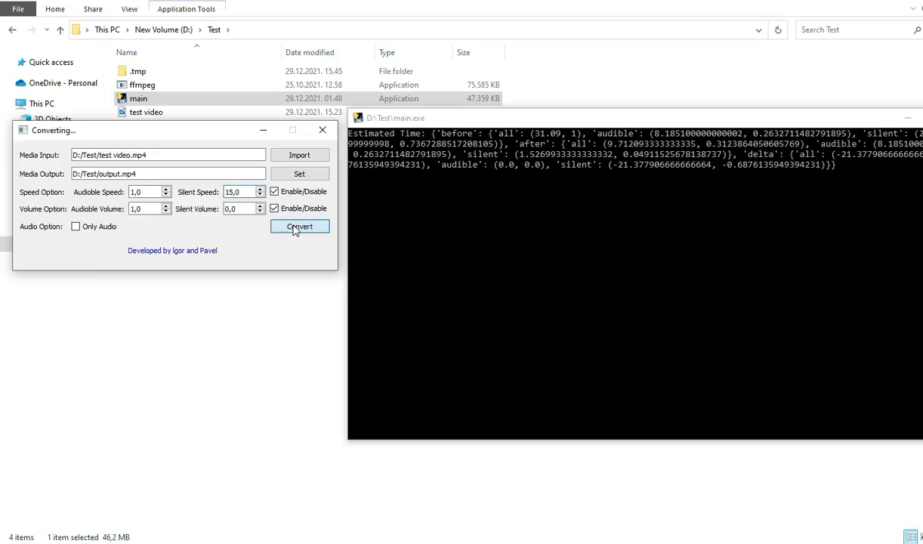
left_click(299, 227)
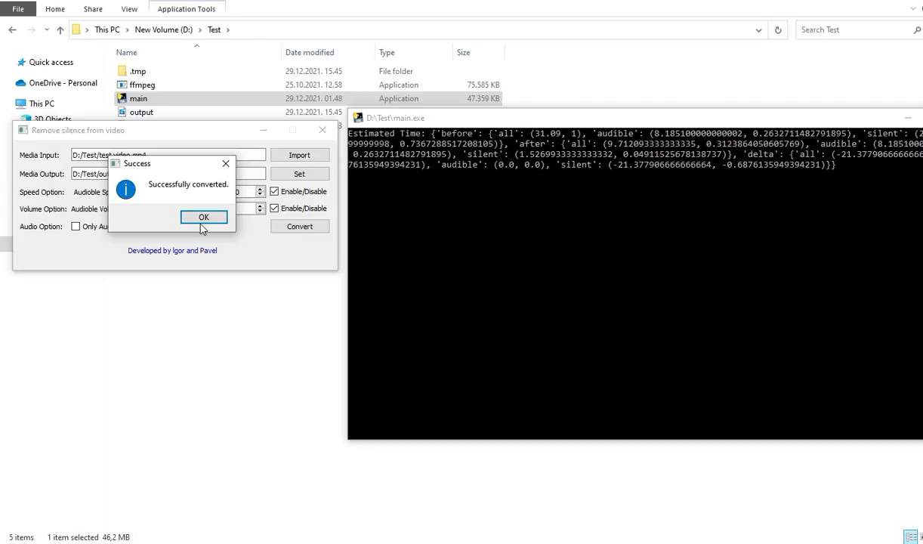
left_click(203, 217)
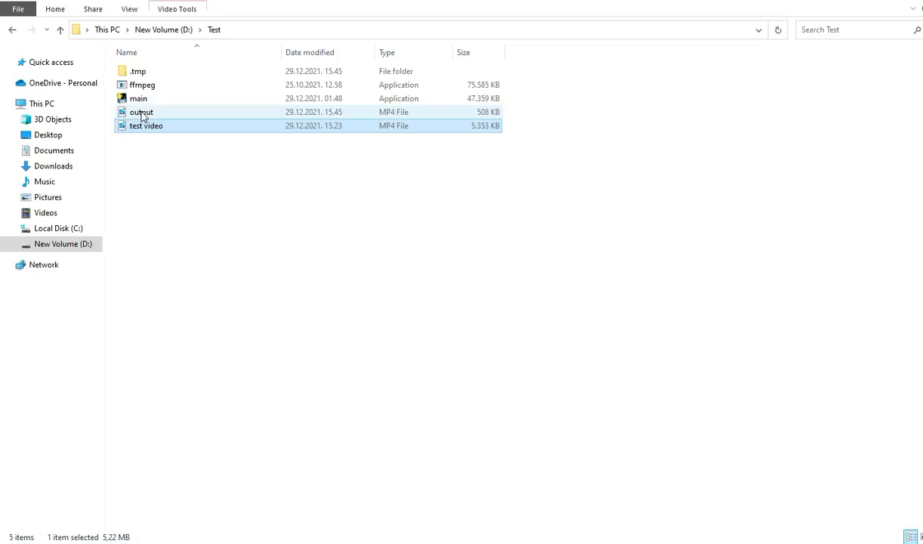
left_click(146, 126)
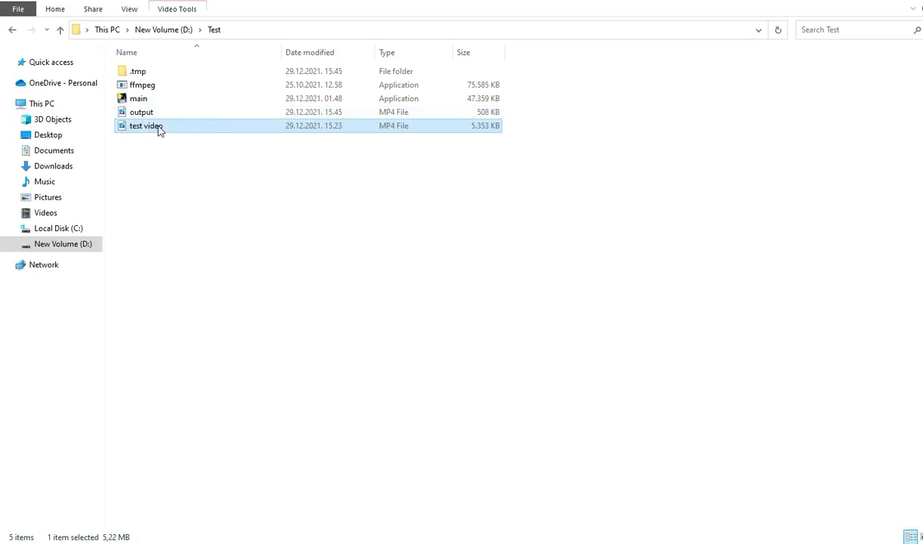
mouse_move(148, 133)
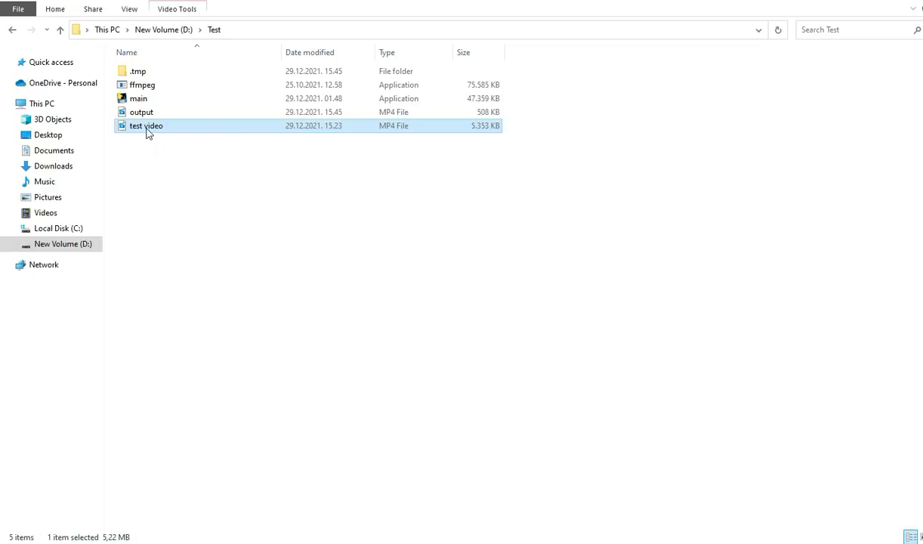
left_click(141, 112)
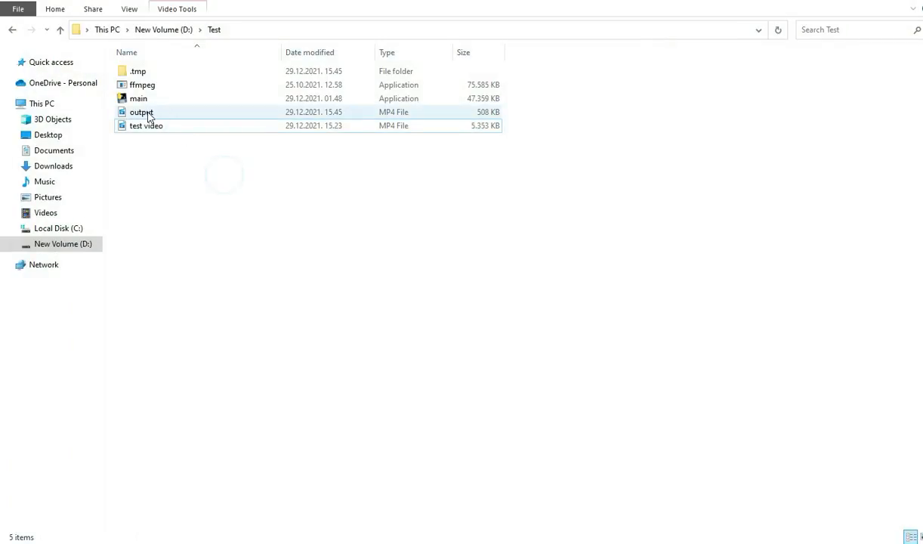
mouse_move(141, 112)
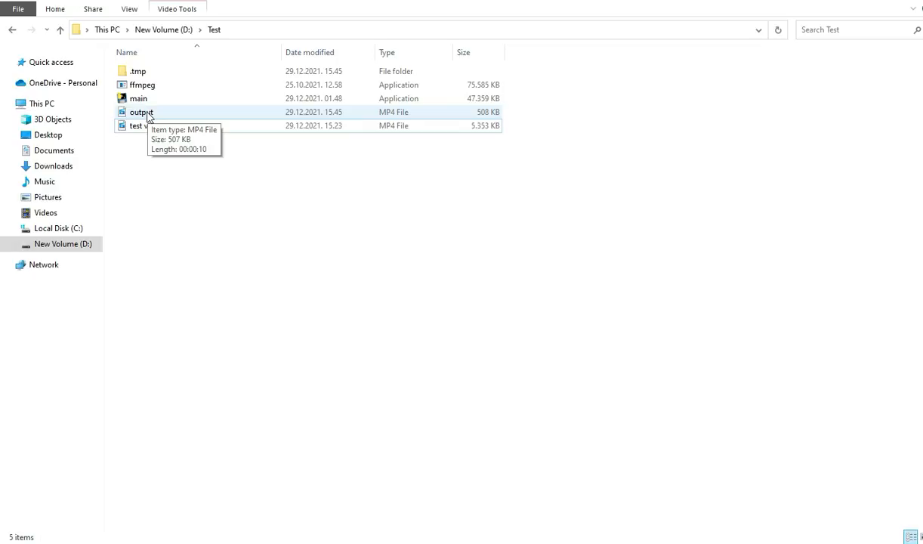
left_click(141, 111)
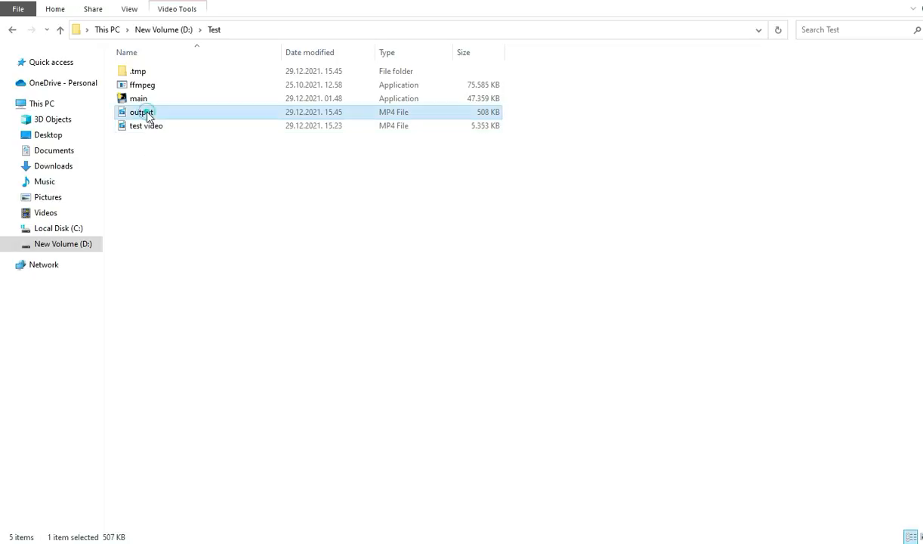